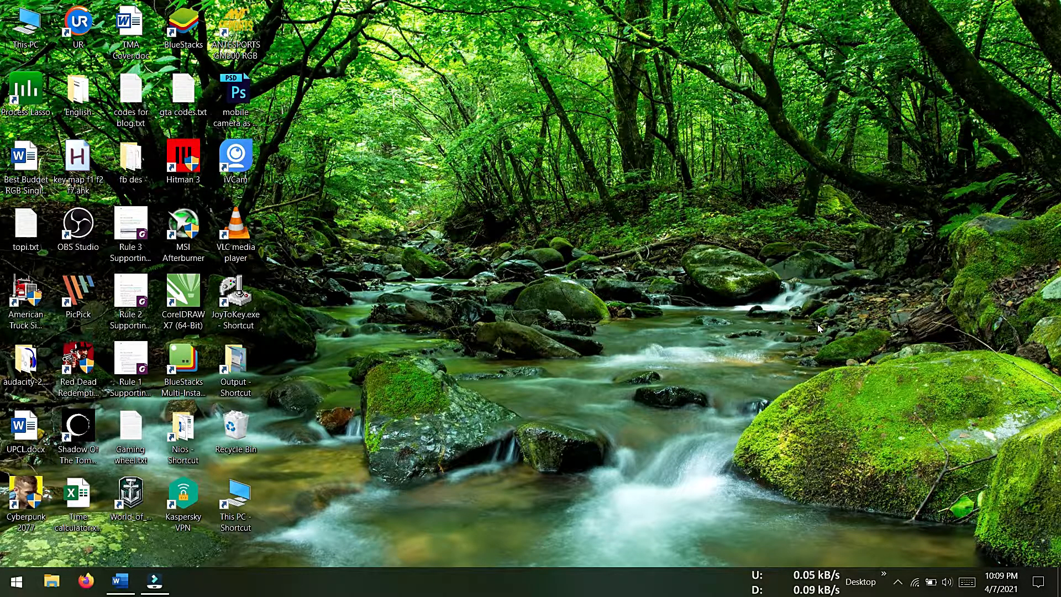
mouse_move(755, 319)
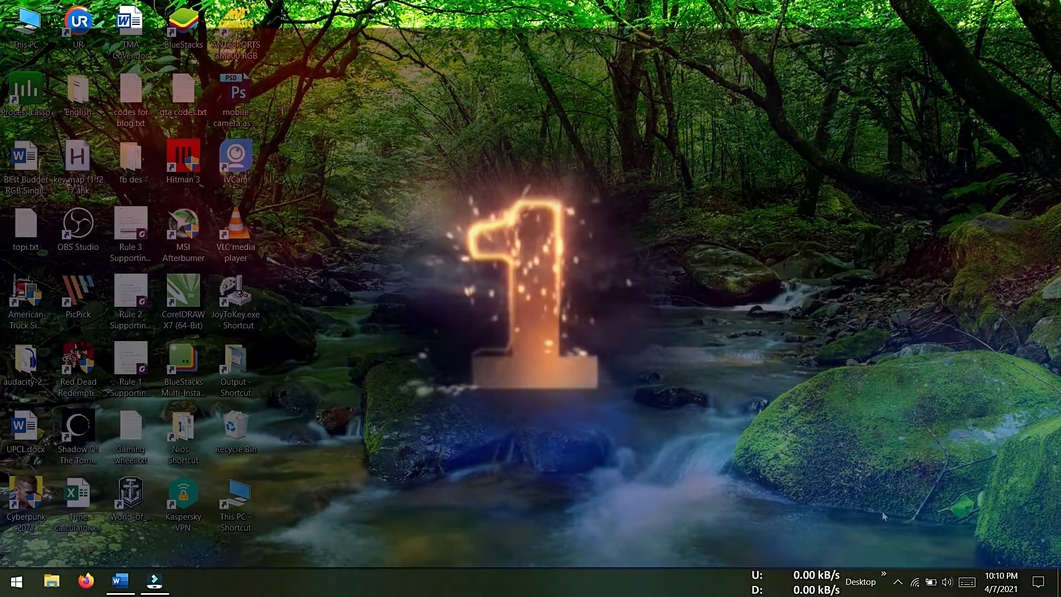
mouse_move(933, 582)
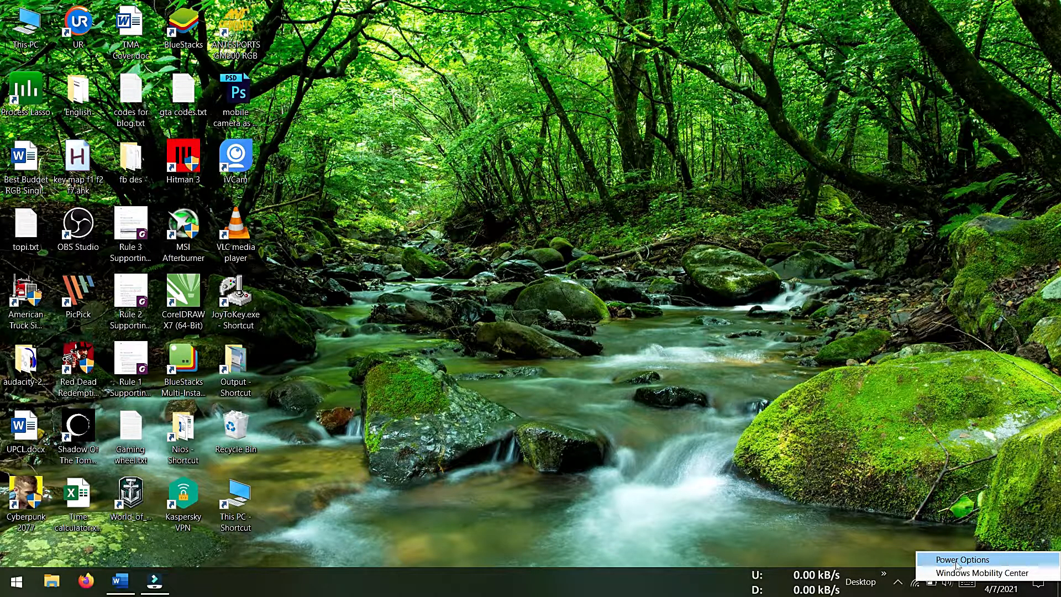
Confirm the High Performance power plan in Power Options, then close the window.
click(963, 559)
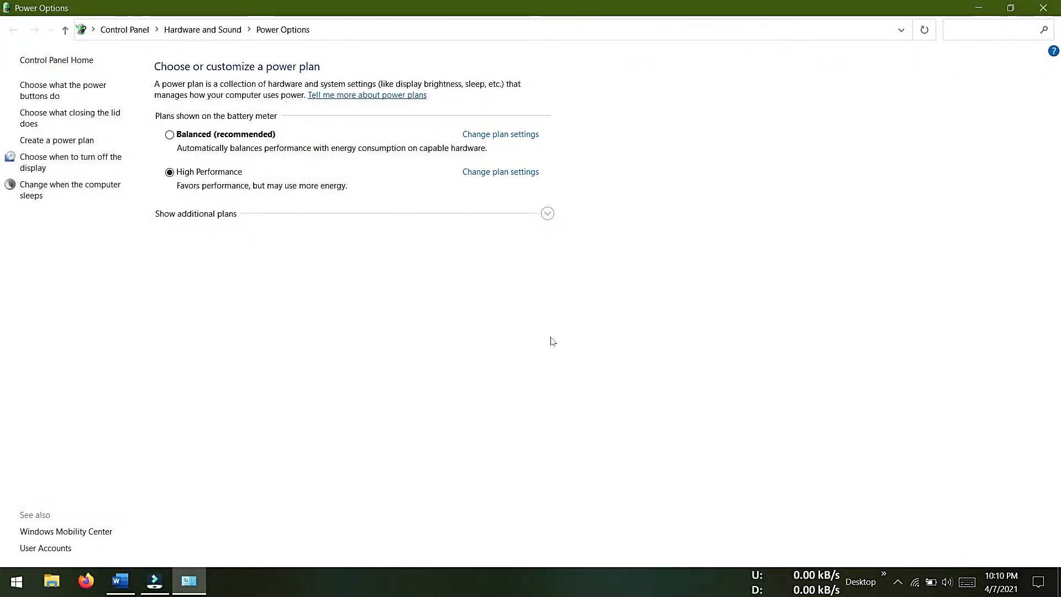
mouse_move(237, 183)
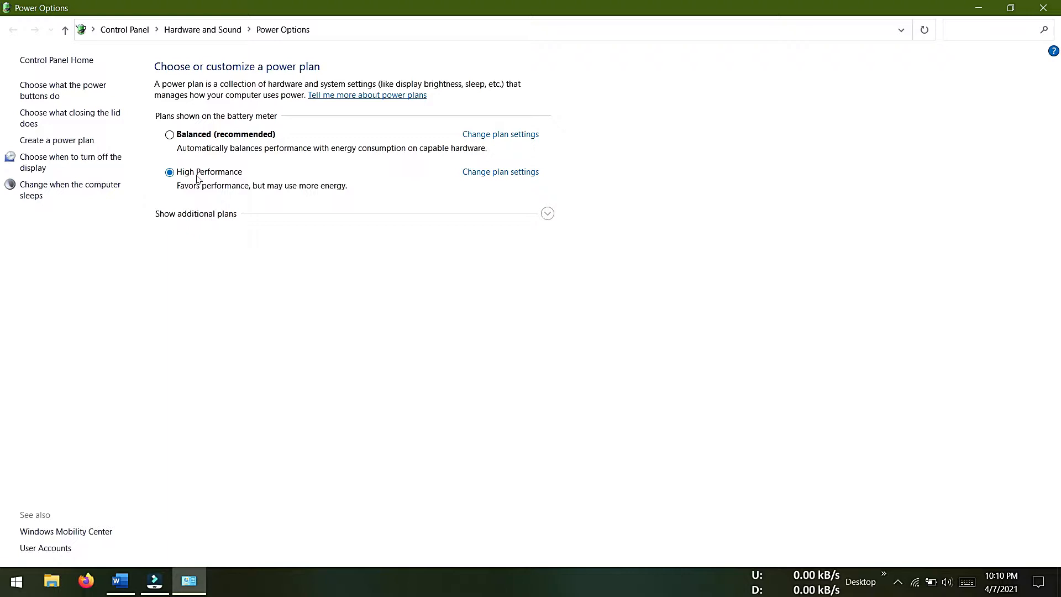
mouse_move(741, 246)
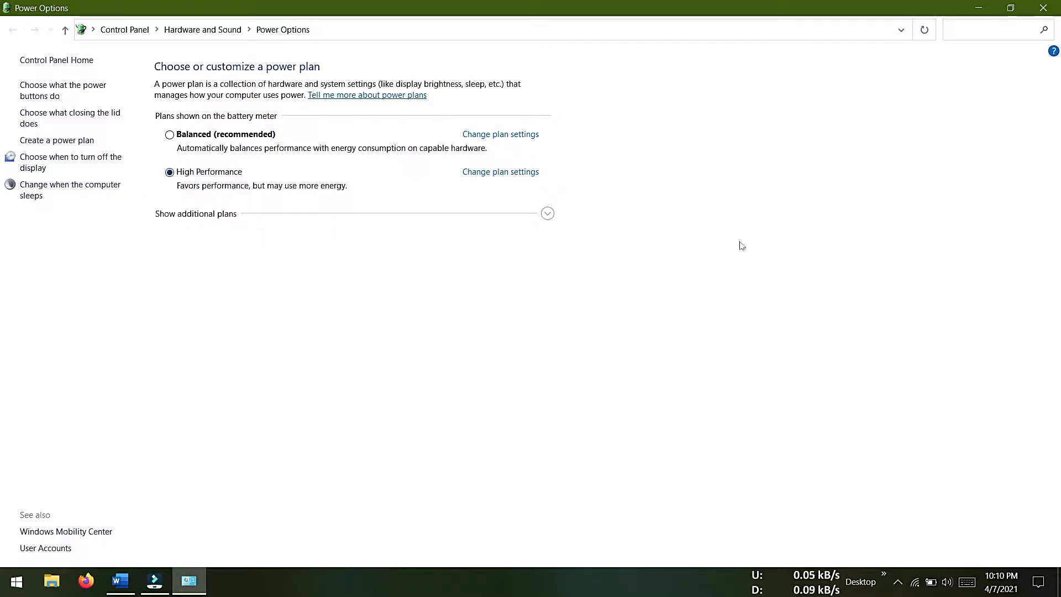
click(1058, 582)
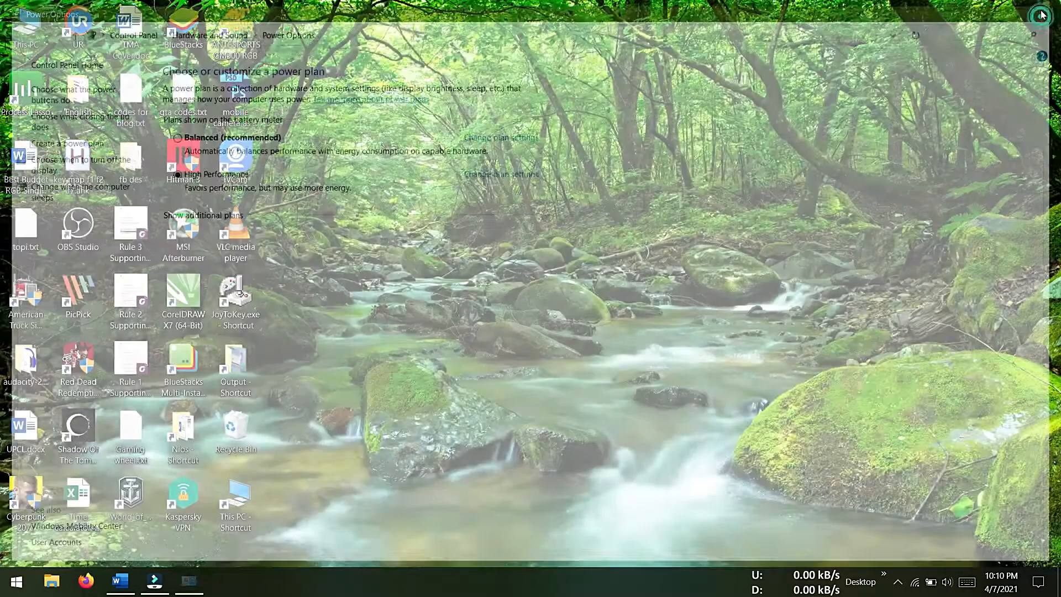
Launch NVIDIA Control Panel from the desktop shortcut menu.
click(1041, 15)
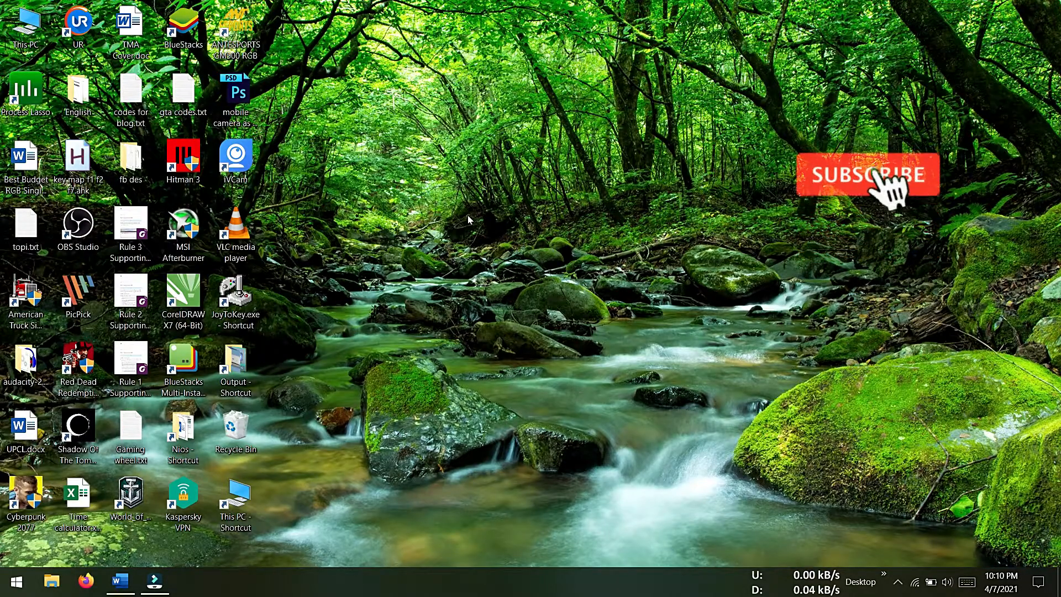
right_click(460, 220)
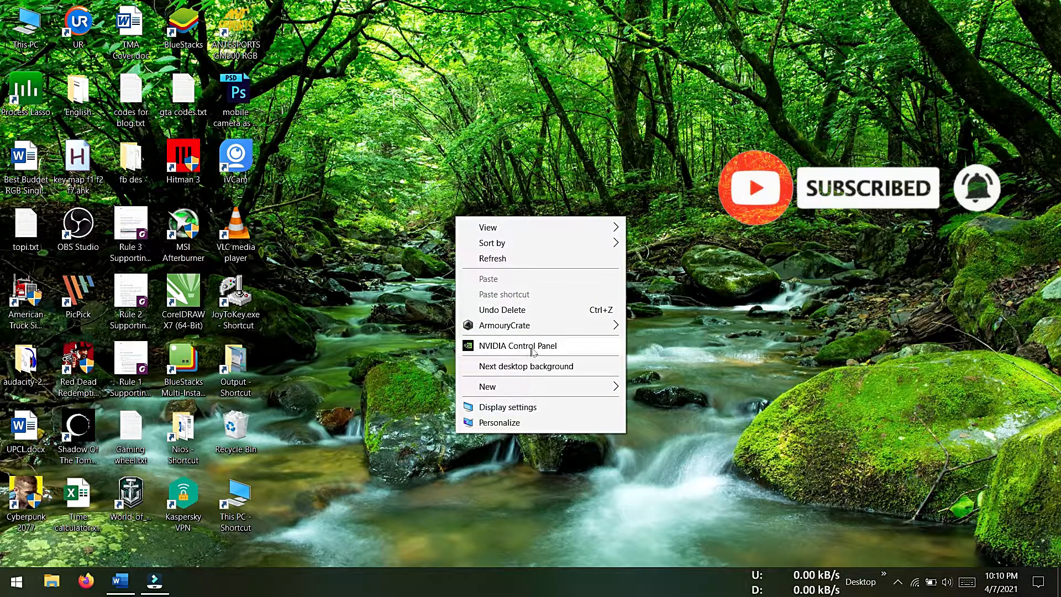
click(516, 345)
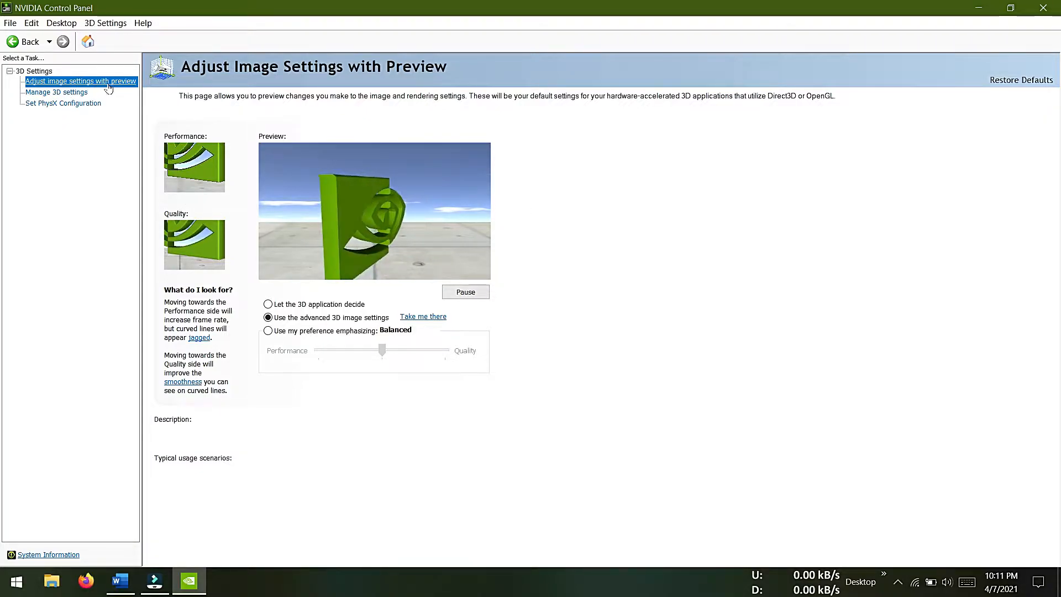
click(268, 317)
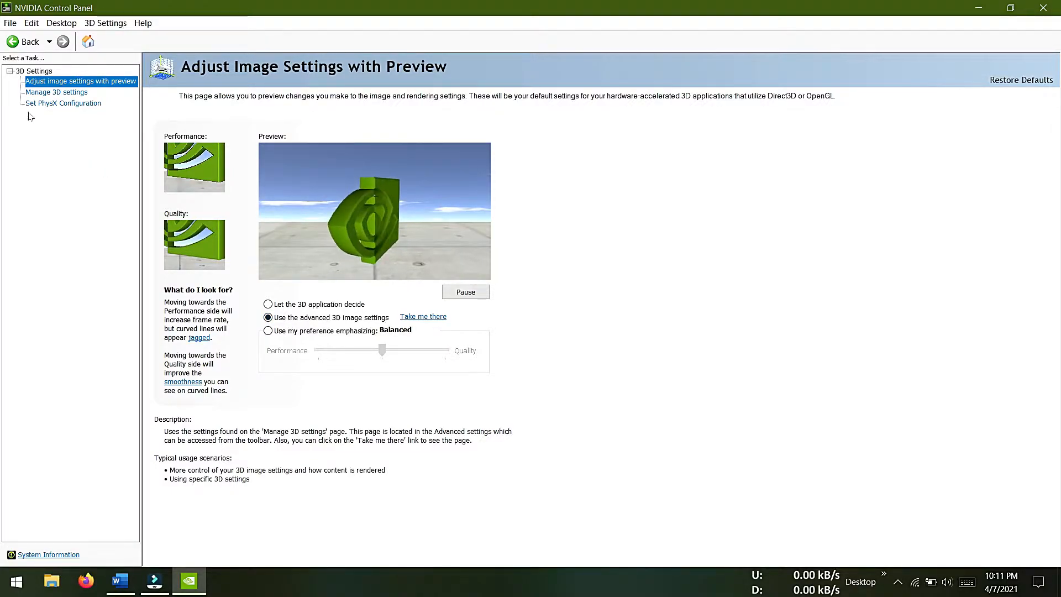
click(57, 93)
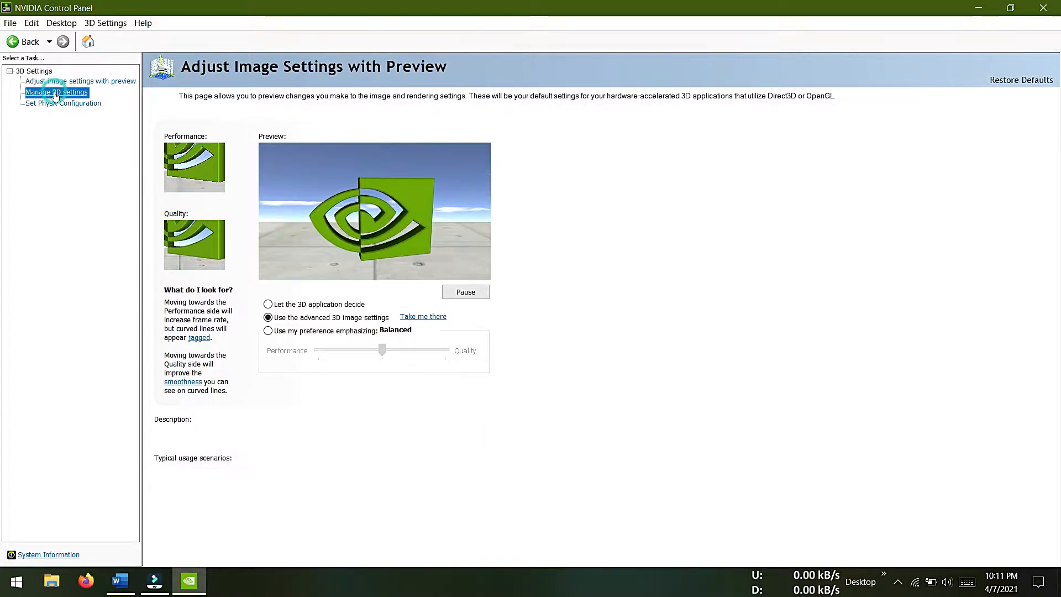
Set the global preferred graphics processor to High-performance NVIDIA processor and apply it.
click(57, 92)
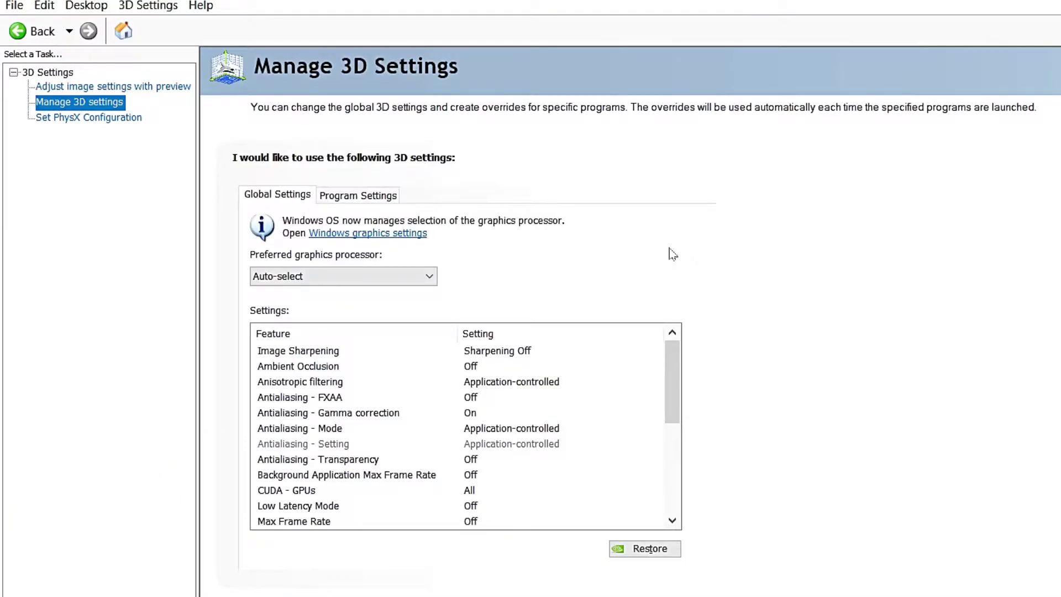
mouse_move(291, 277)
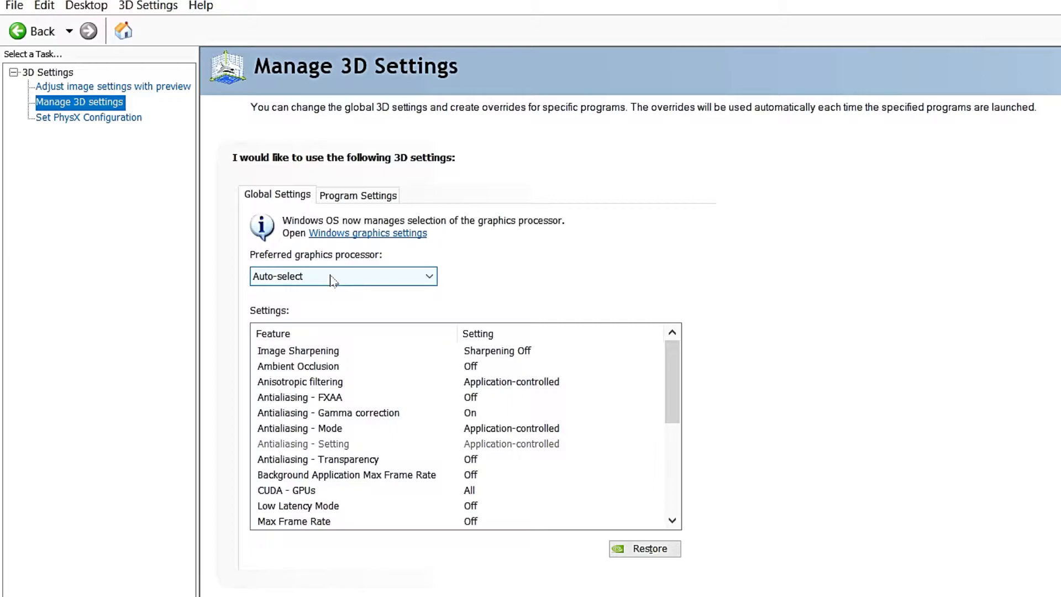
mouse_move(389, 286)
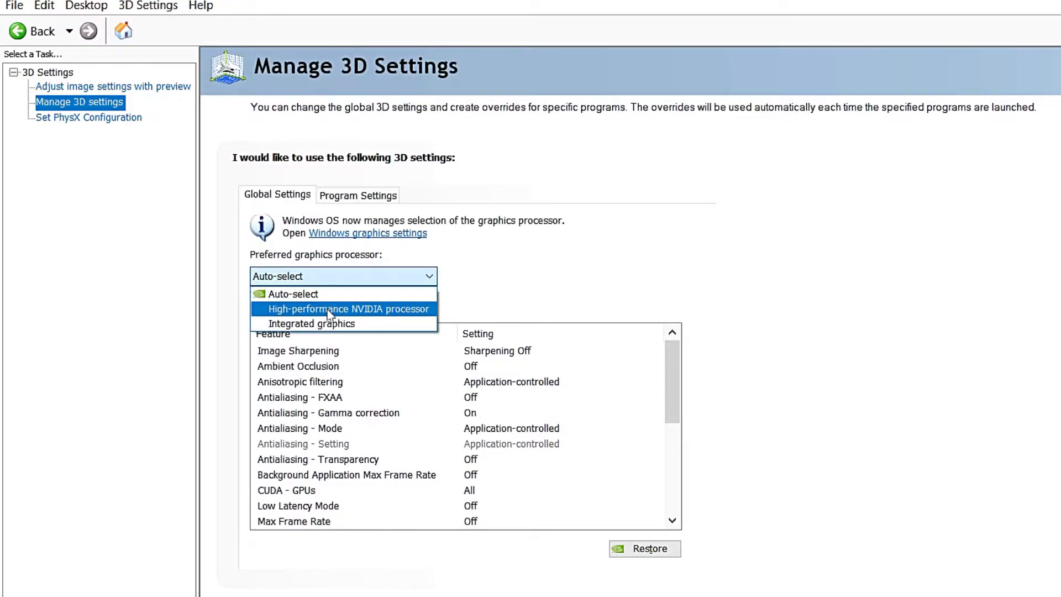
click(347, 308)
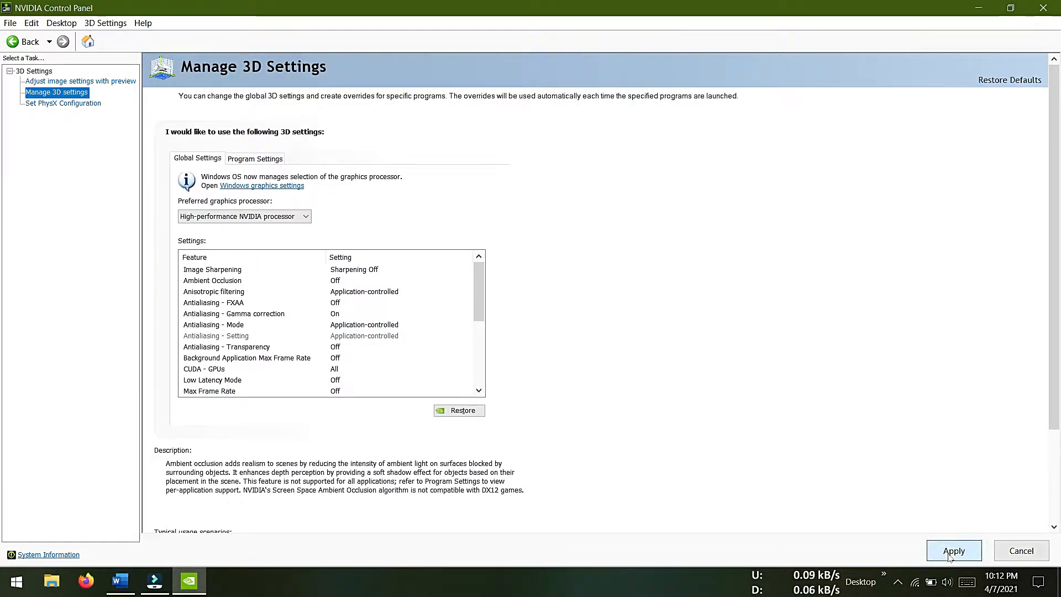
click(953, 550)
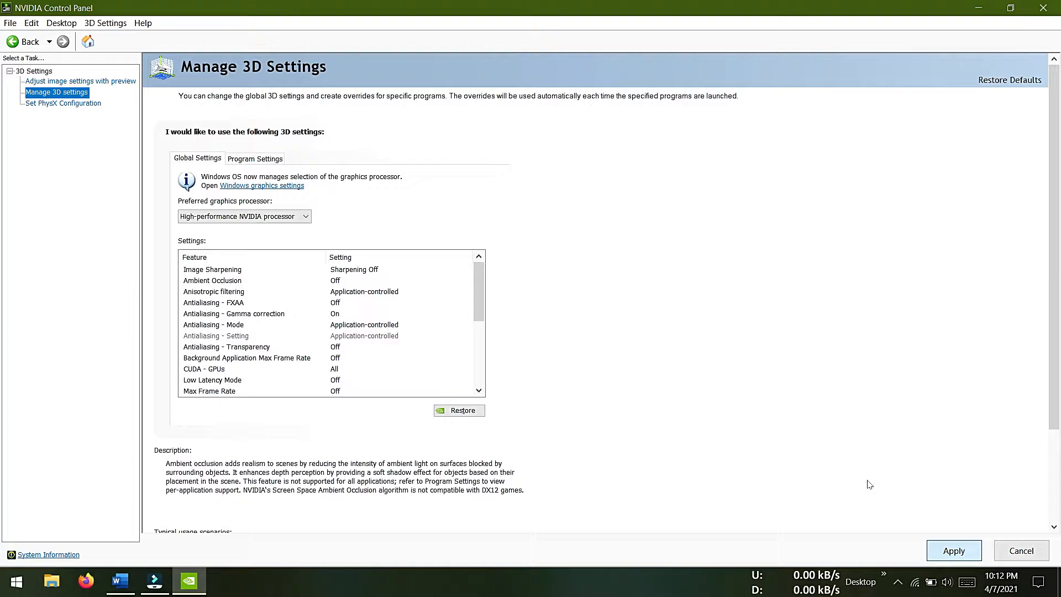
scroll(down, 3)
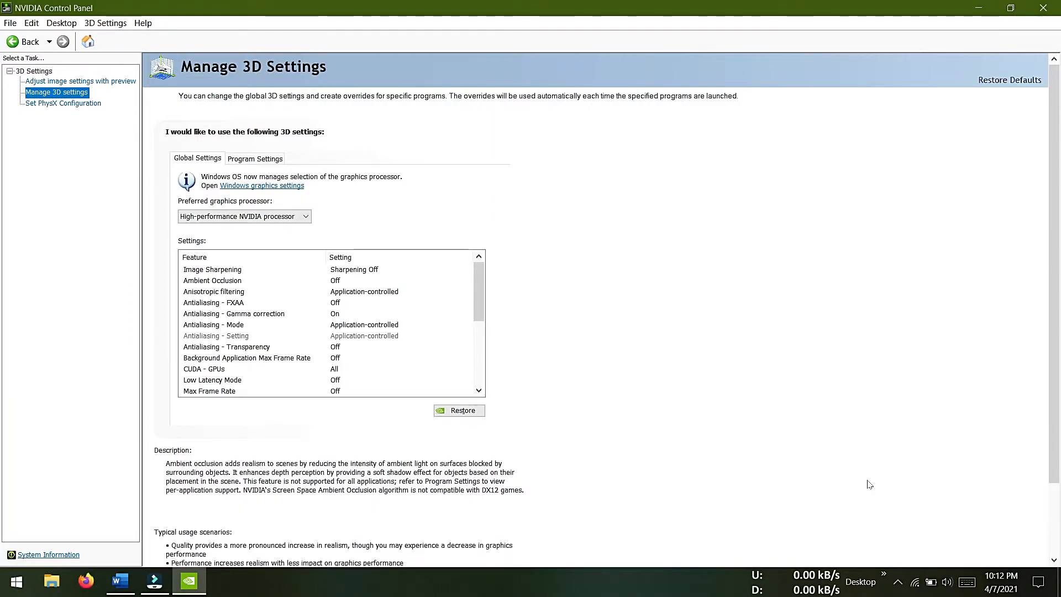
click(212, 269)
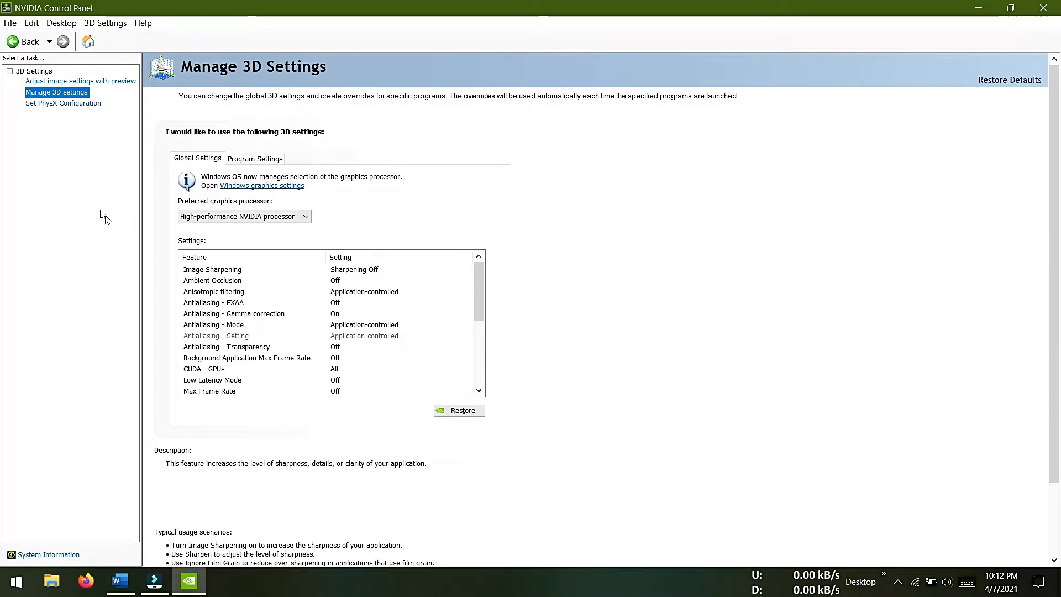
Set the PhysX processor to NVIDIA GeForce GTX 1650 and apply.
click(63, 102)
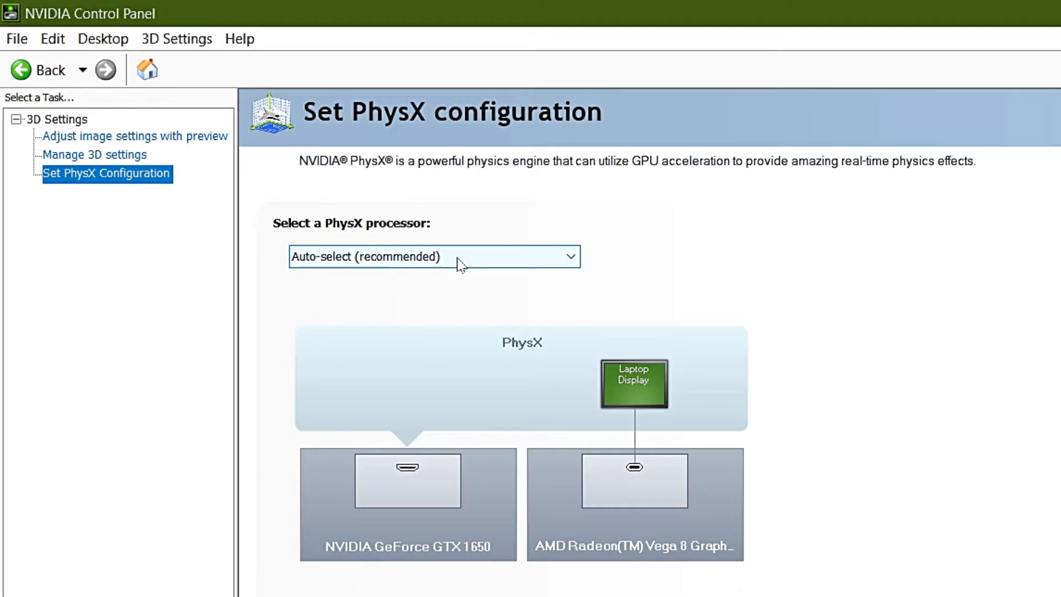
mouse_move(452, 263)
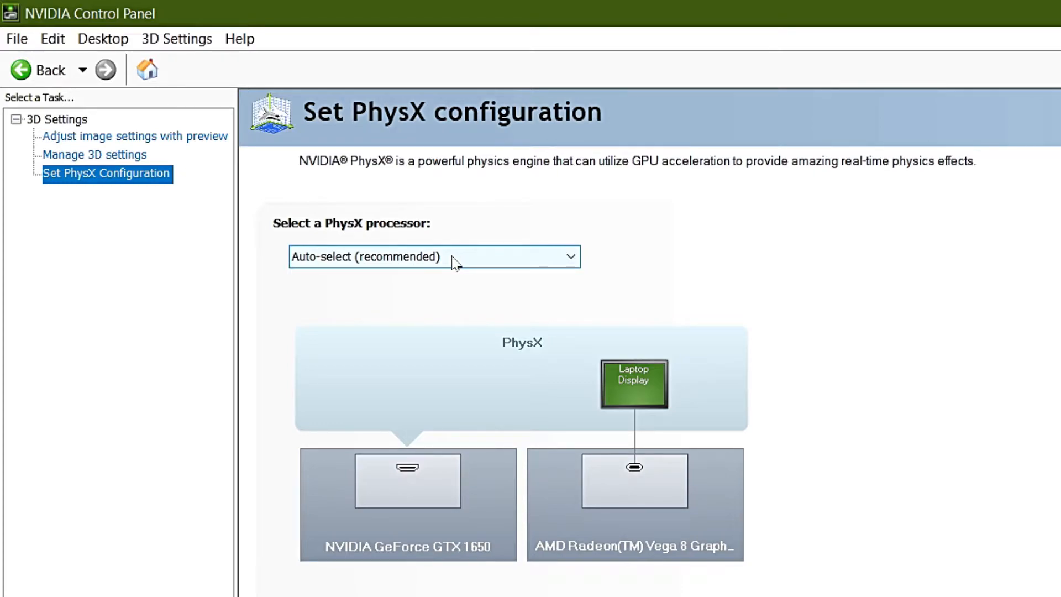
click(433, 257)
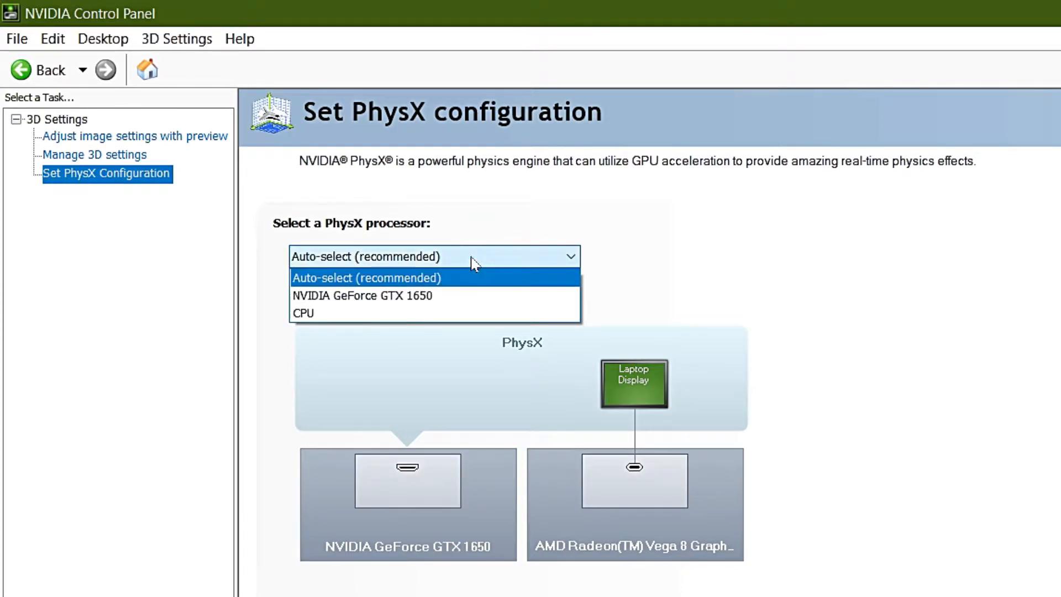
mouse_move(394, 296)
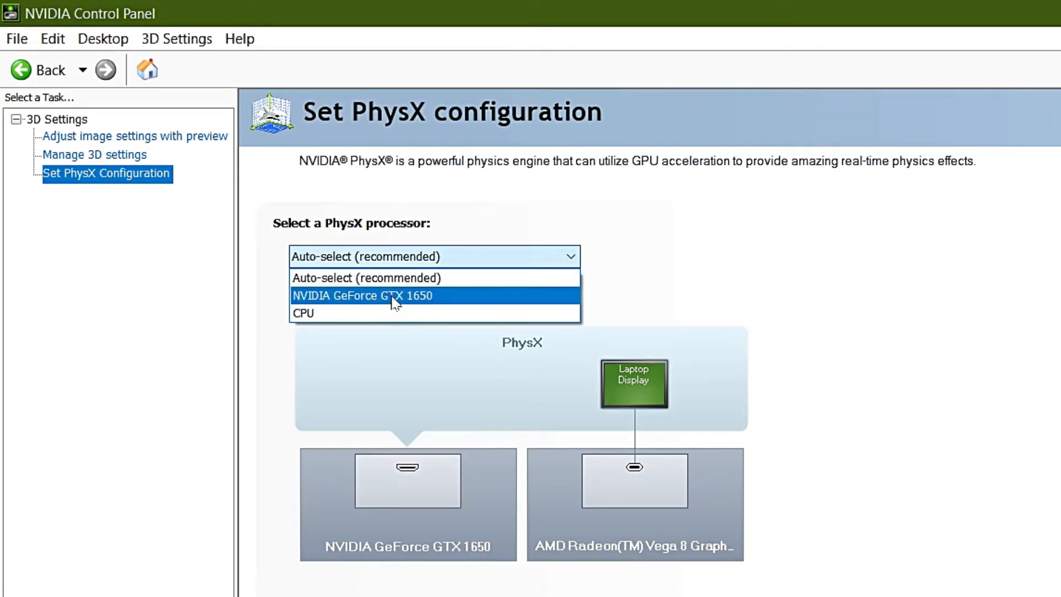
mouse_move(406, 305)
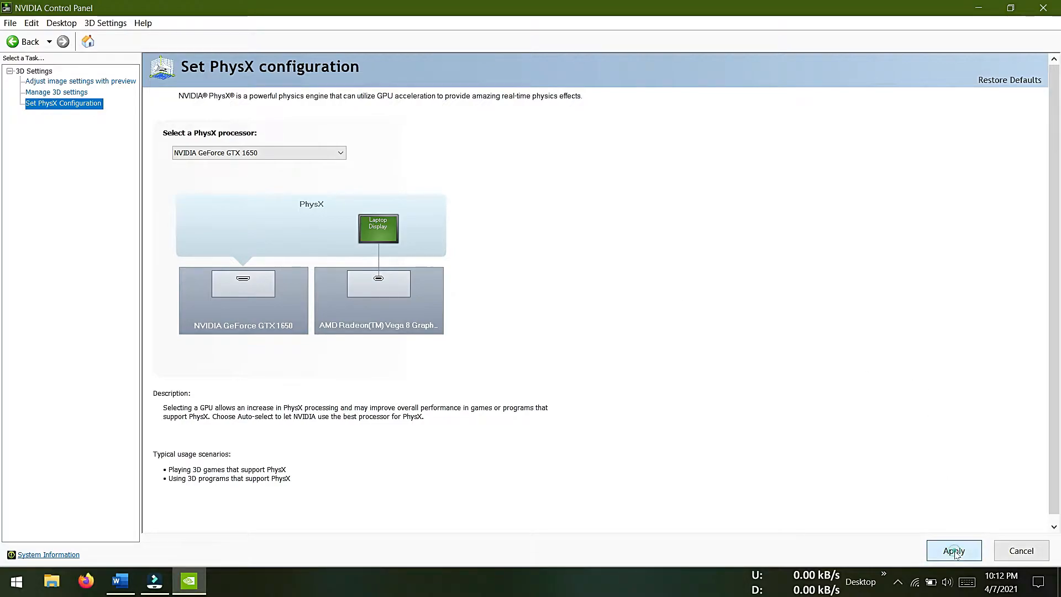
click(954, 551)
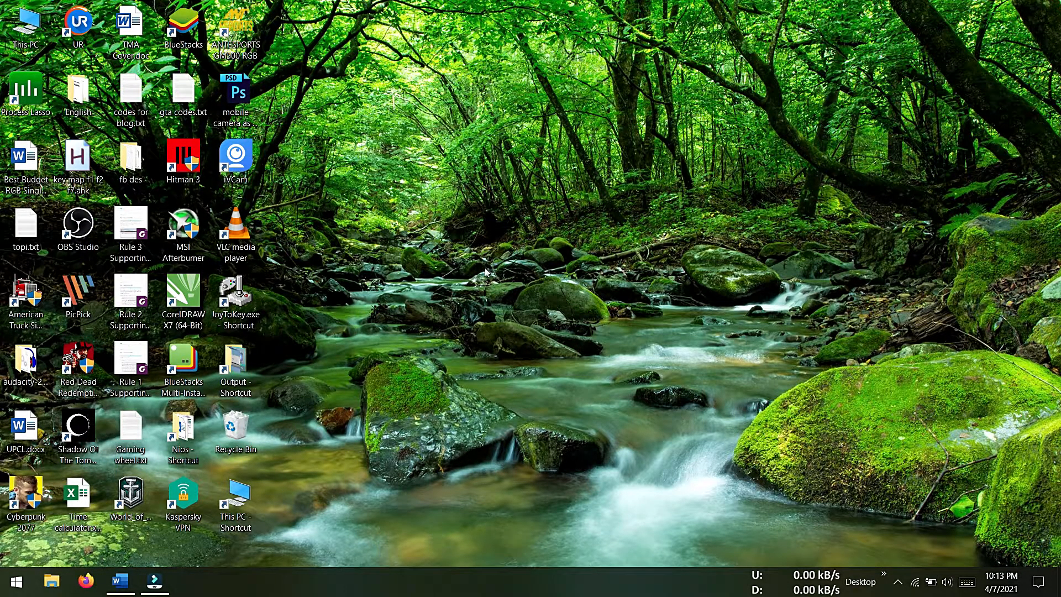
Open Display settings from the desktop menu and scroll down the Display page.
right_click(485, 271)
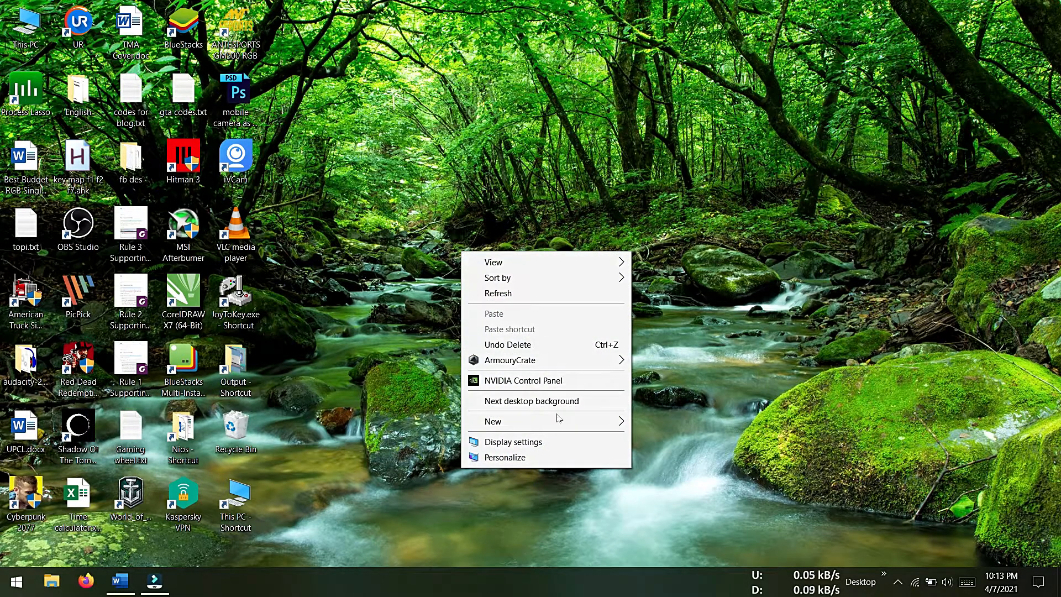
mouse_move(528, 446)
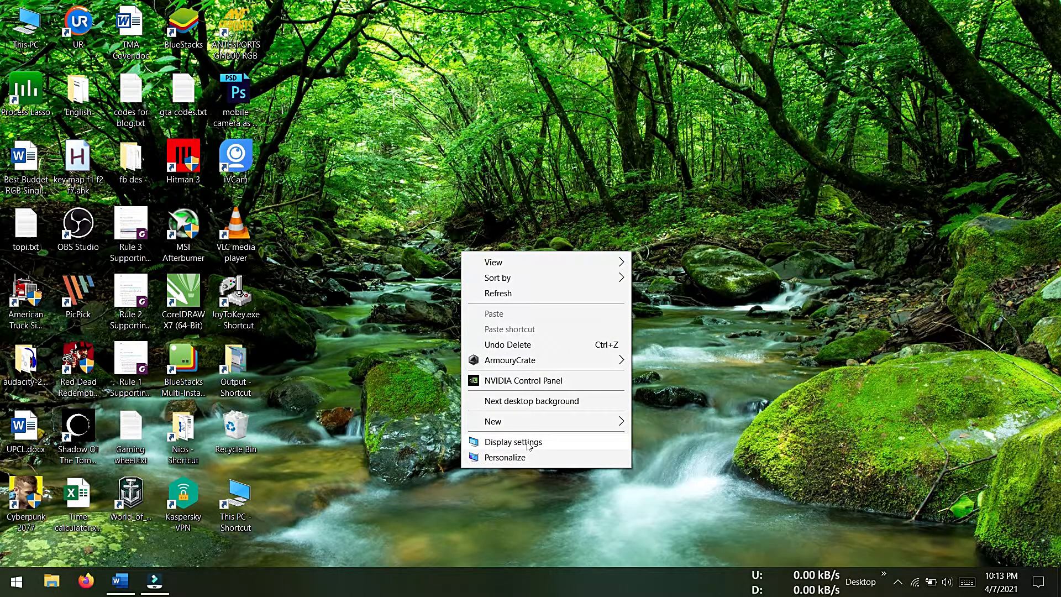
click(513, 441)
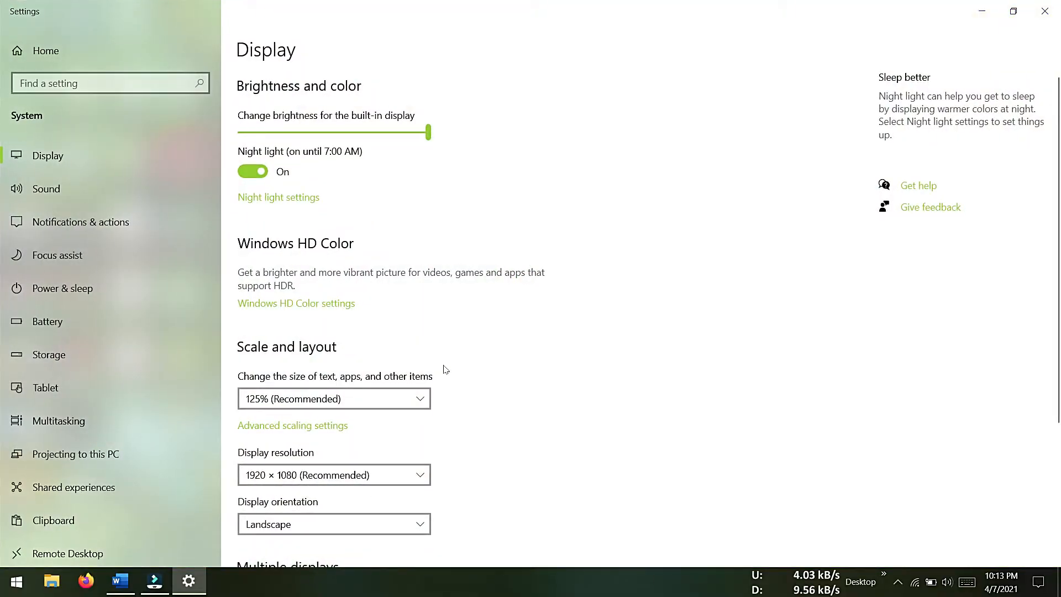
scroll(down, 3)
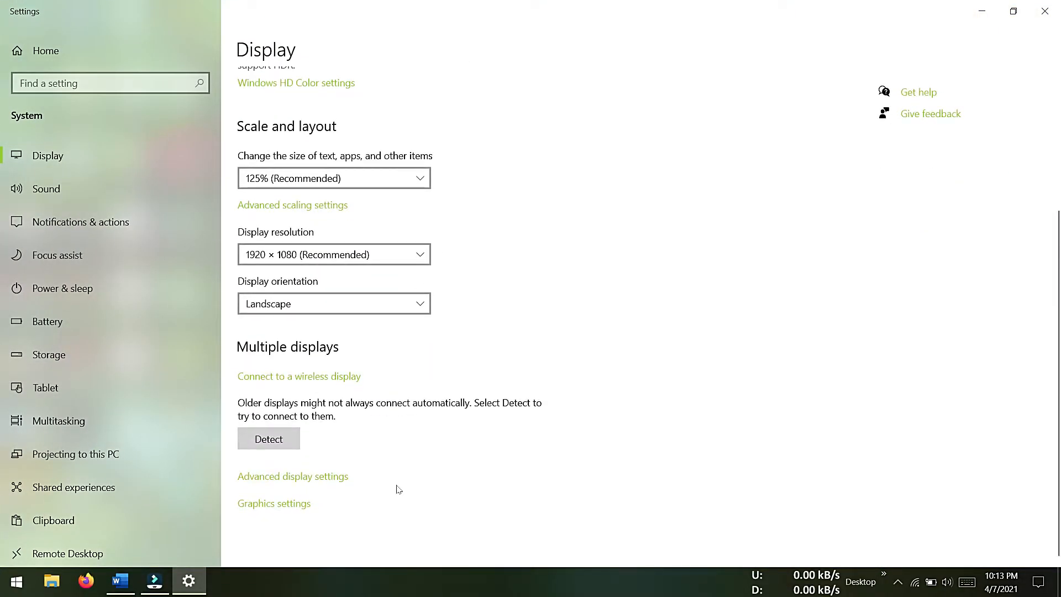
Remove Adobe Photoshop CC 2015 from the Graphics settings app list.
click(273, 503)
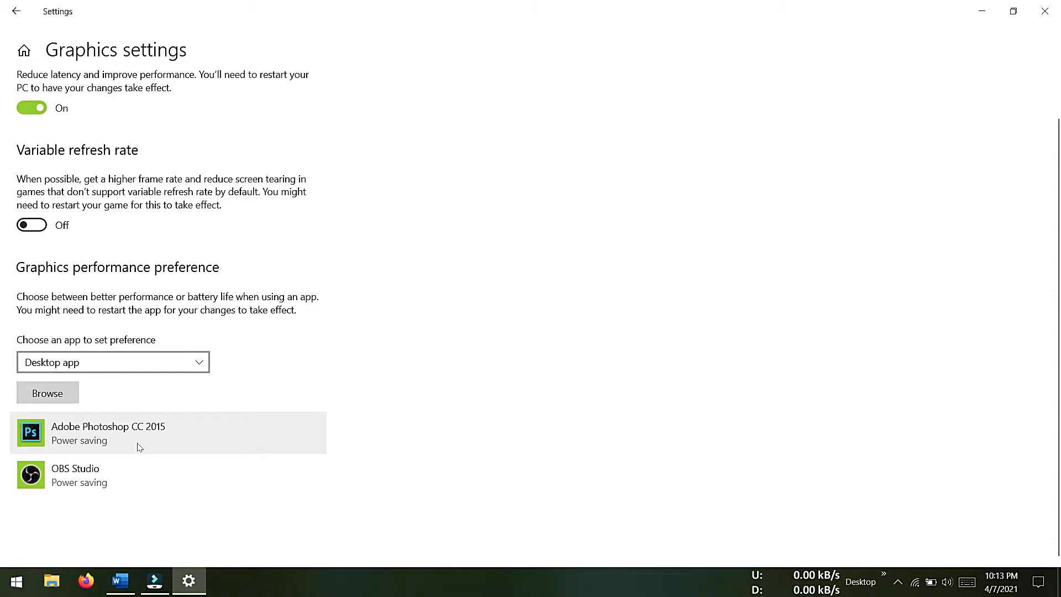
mouse_move(150, 442)
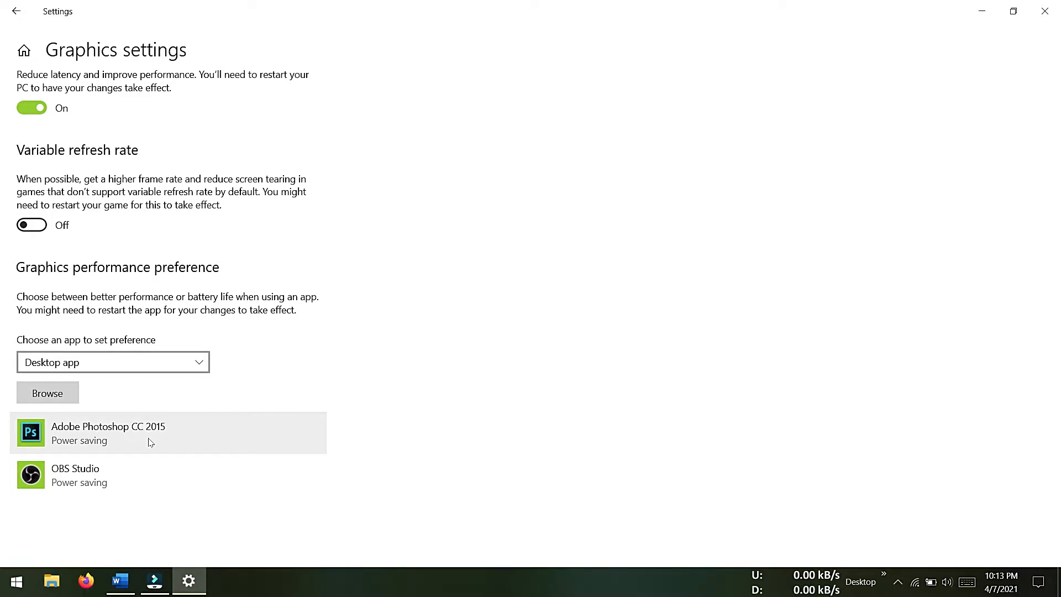
mouse_move(158, 449)
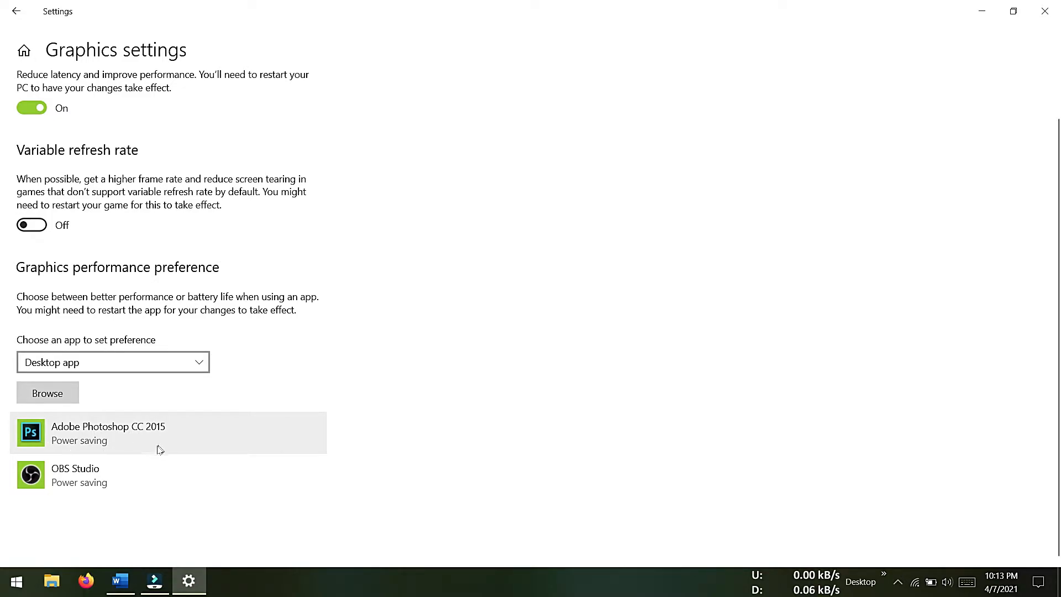
mouse_move(123, 437)
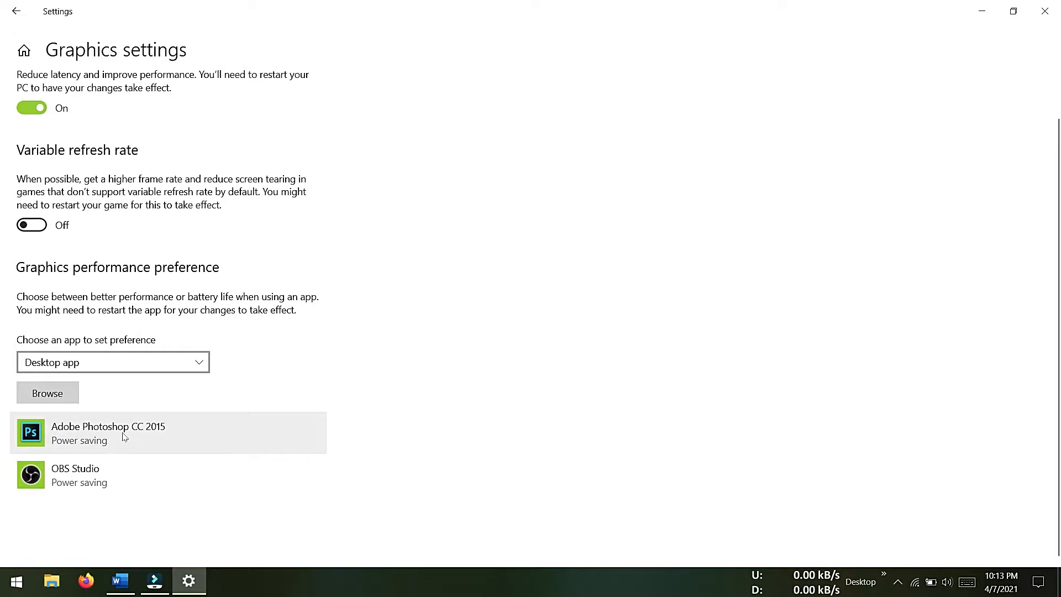
click(168, 433)
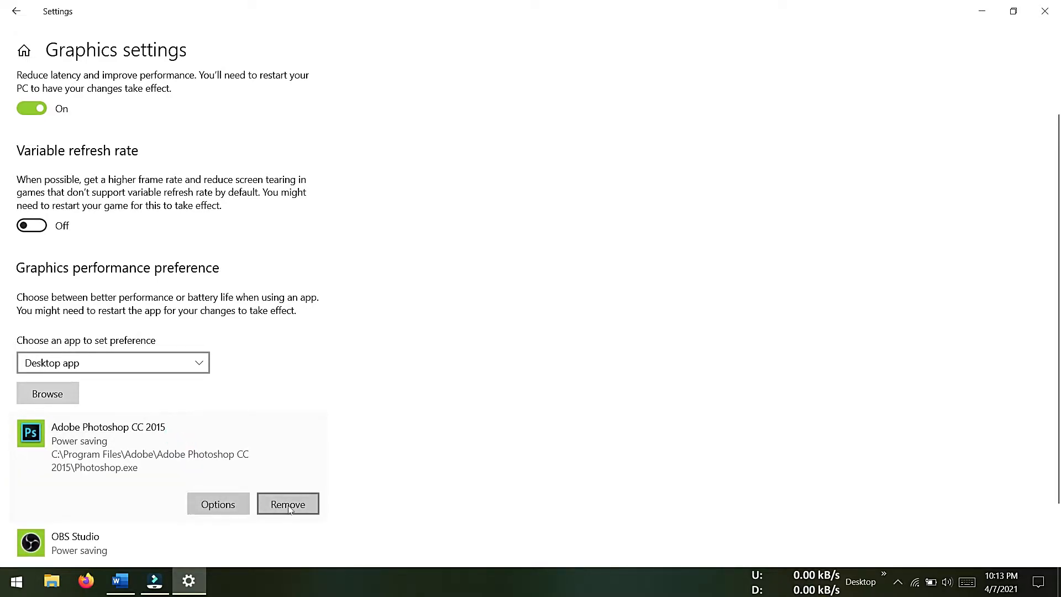
click(287, 504)
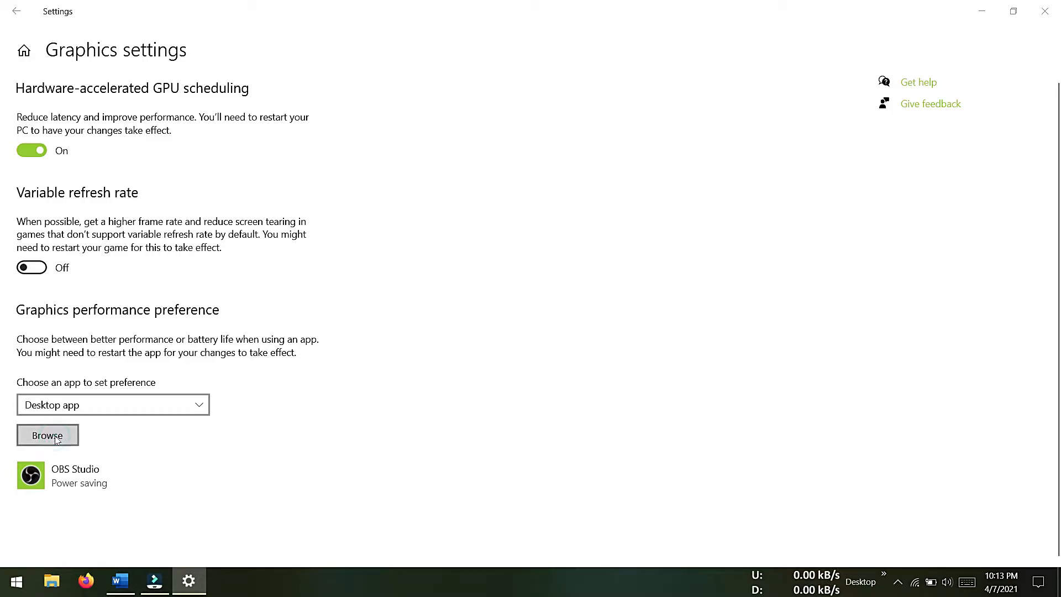
Browse to Program Files > BlueStacks and add Bluestacks.exe to the graphics app list.
click(47, 435)
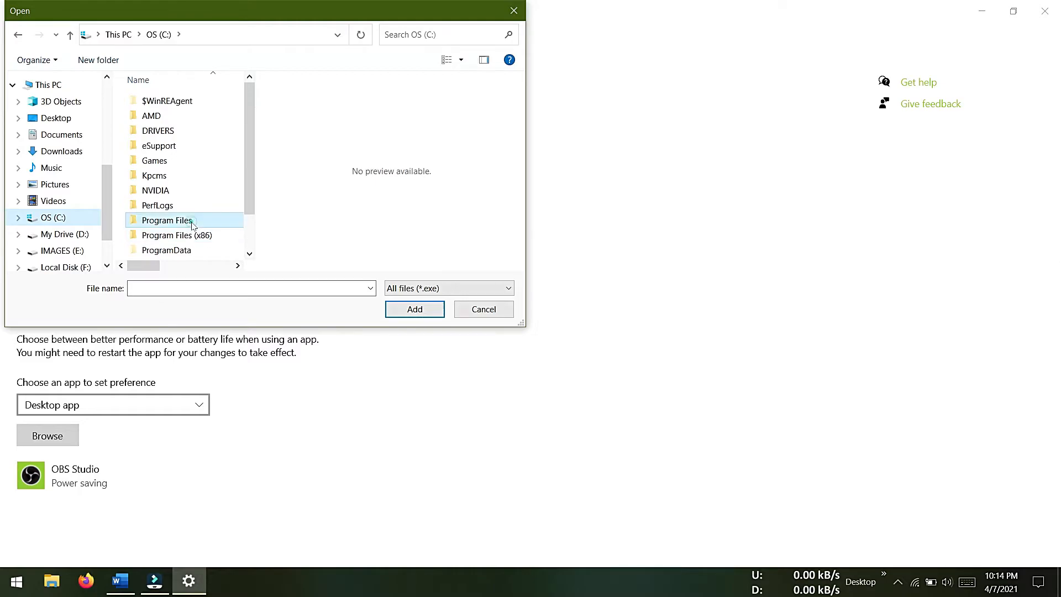
double_click(166, 220)
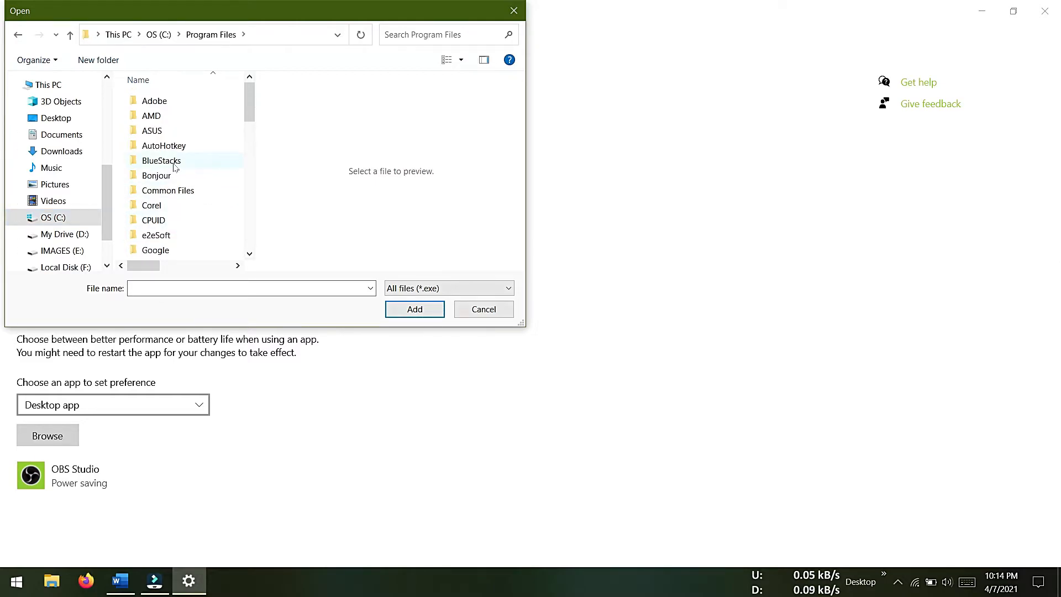
double_click(161, 159)
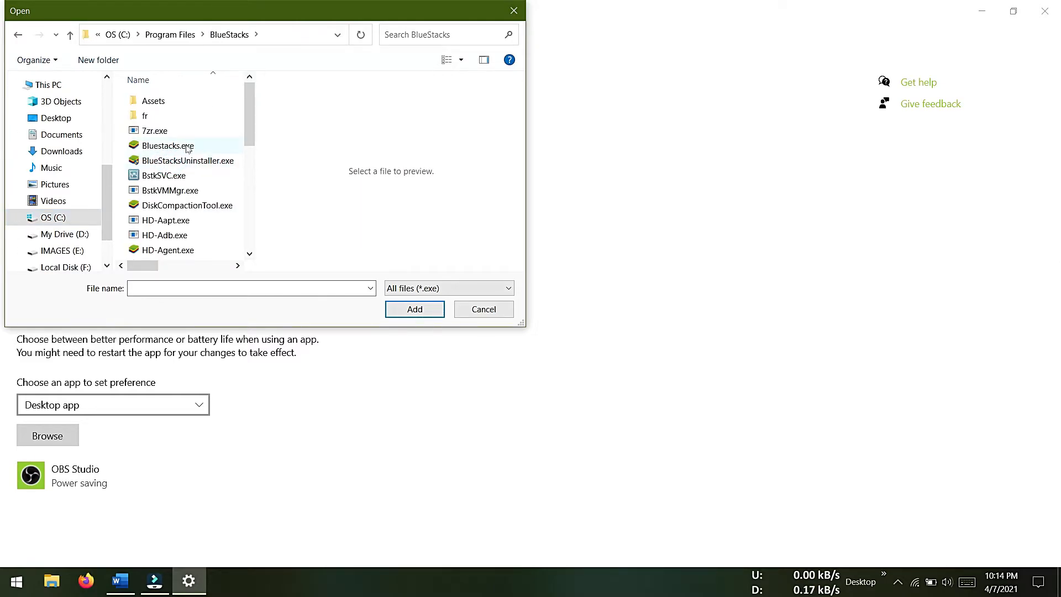
click(166, 145)
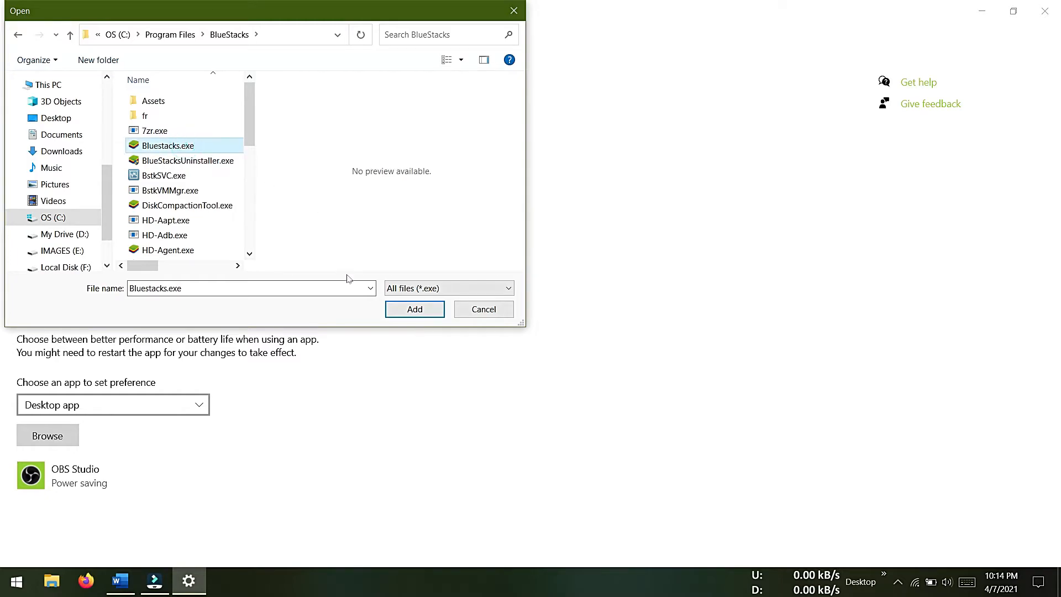
click(413, 308)
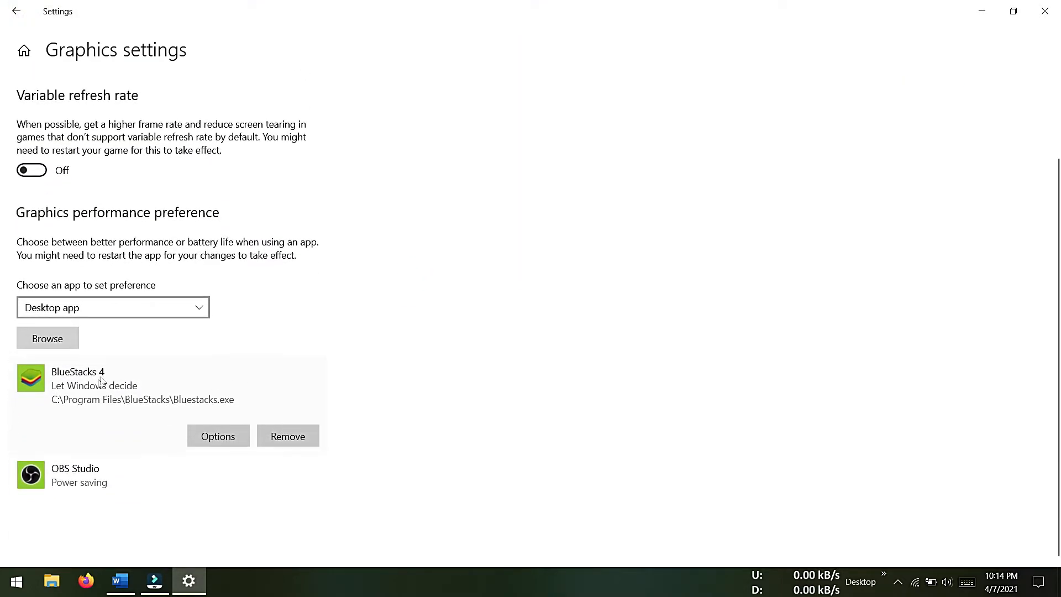
Save BlueStacks 4's graphics preference as High performance (NVIDIA GeForce GTX 1650).
click(217, 435)
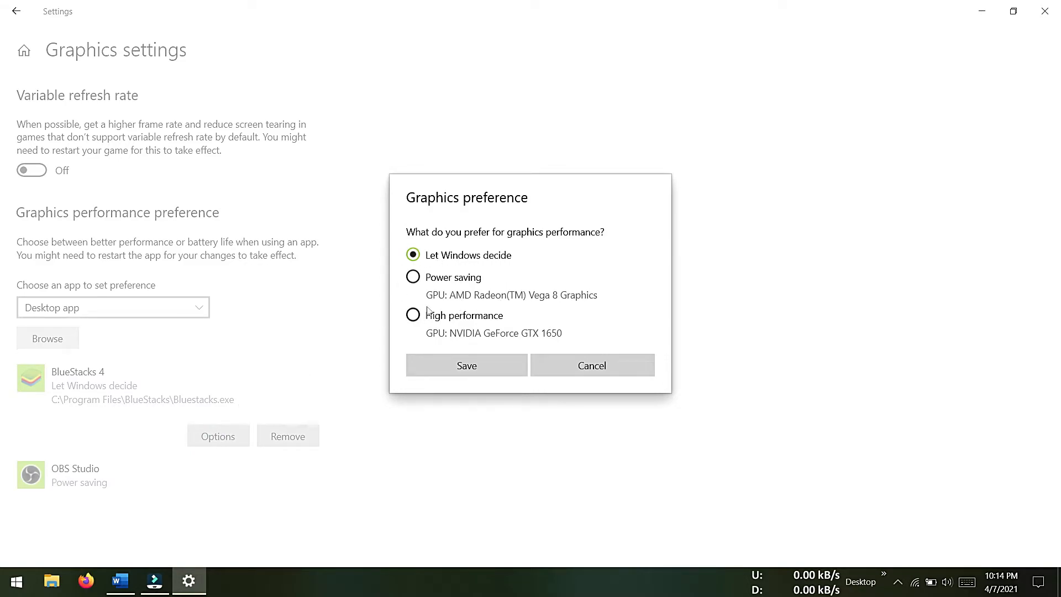
click(413, 314)
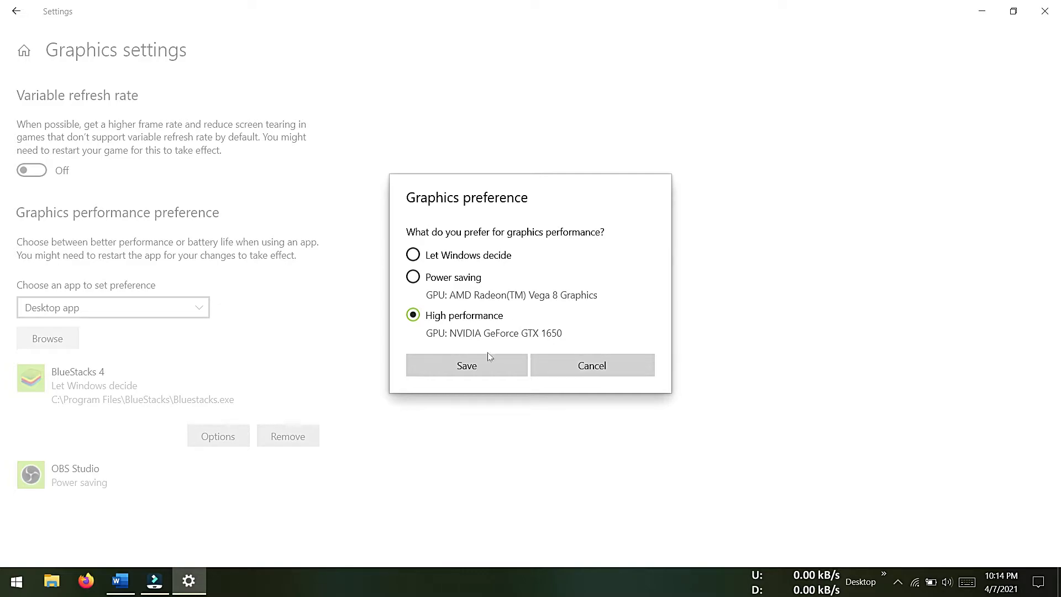
click(467, 366)
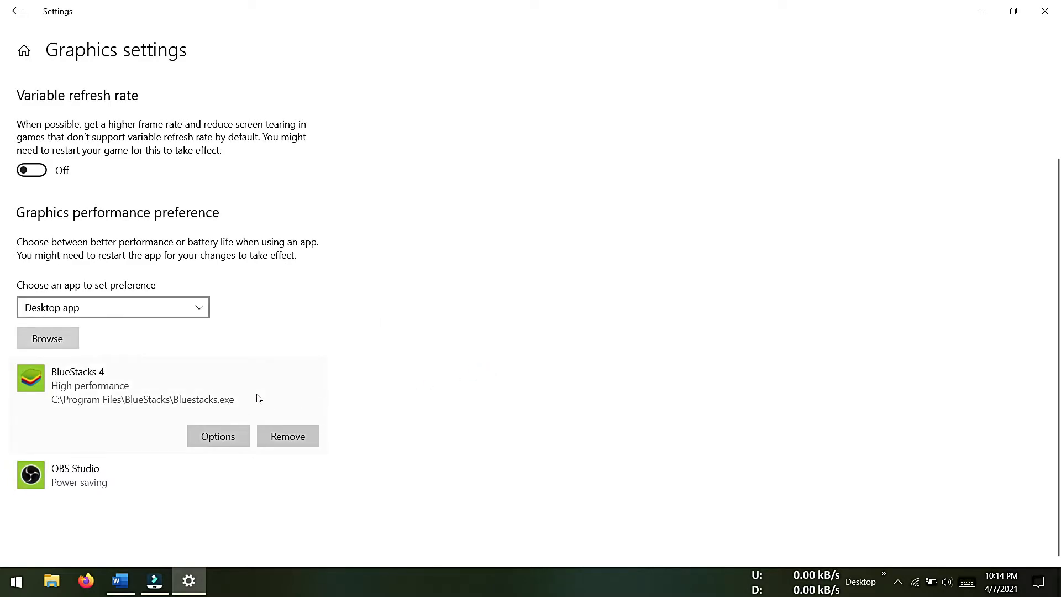
mouse_move(411, 375)
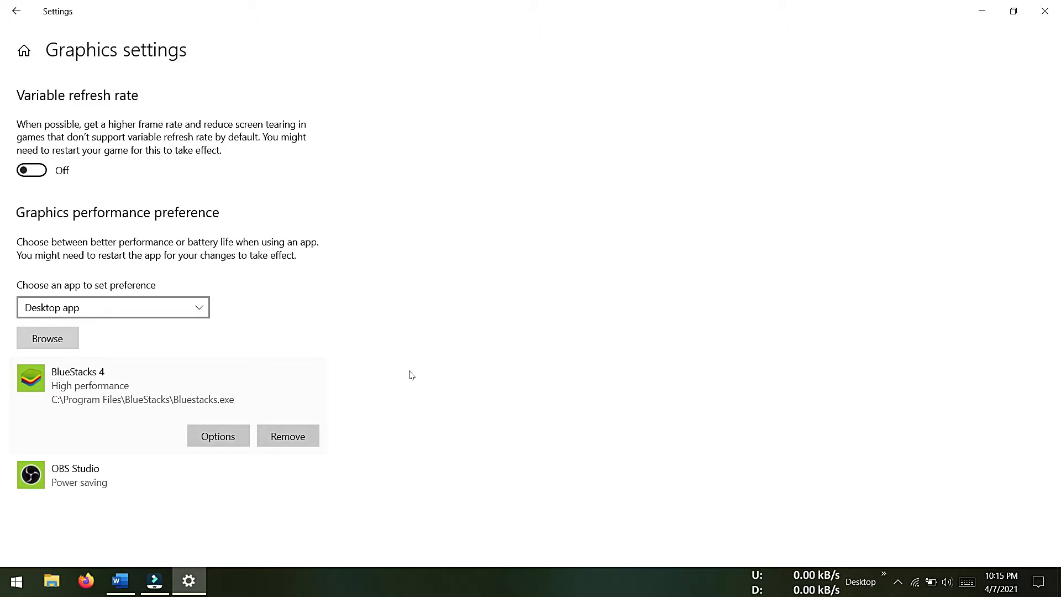
Open OBS Studio's graphics preference options, currently set to Power saving.
click(75, 475)
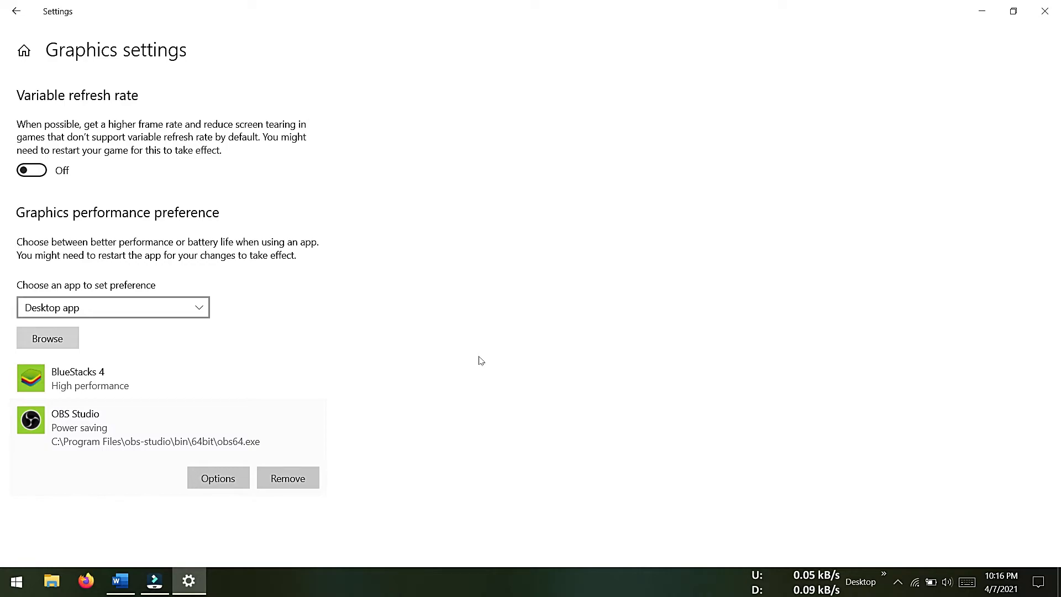
mouse_move(370, 394)
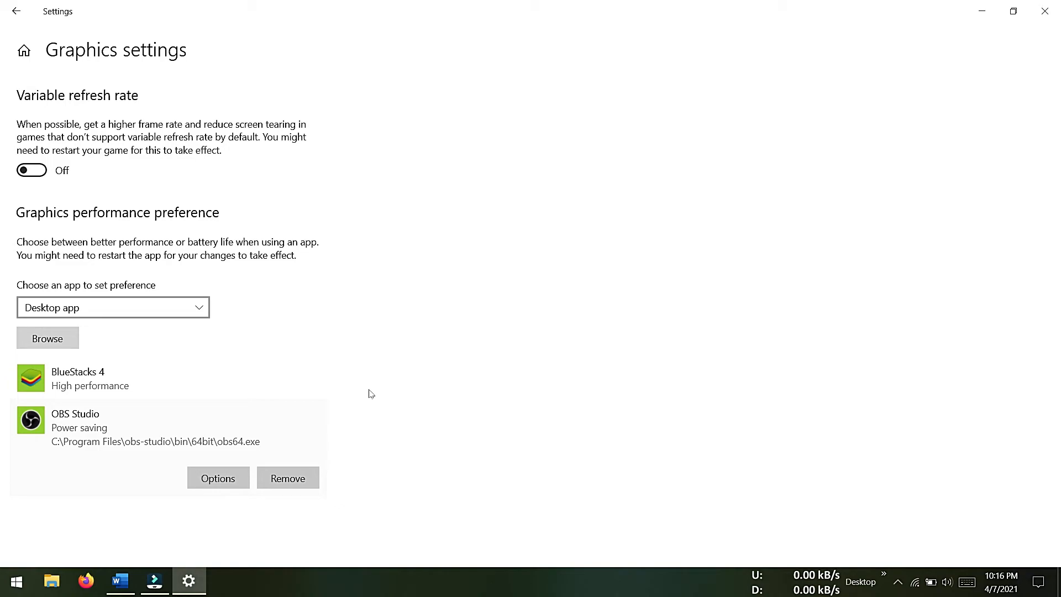
mouse_move(205, 434)
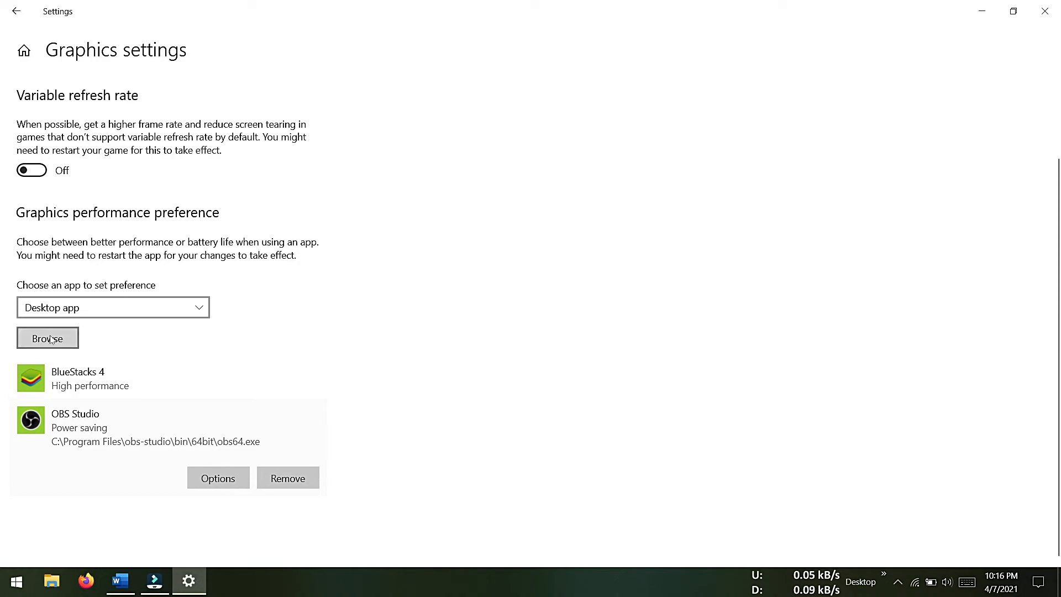
mouse_move(93, 435)
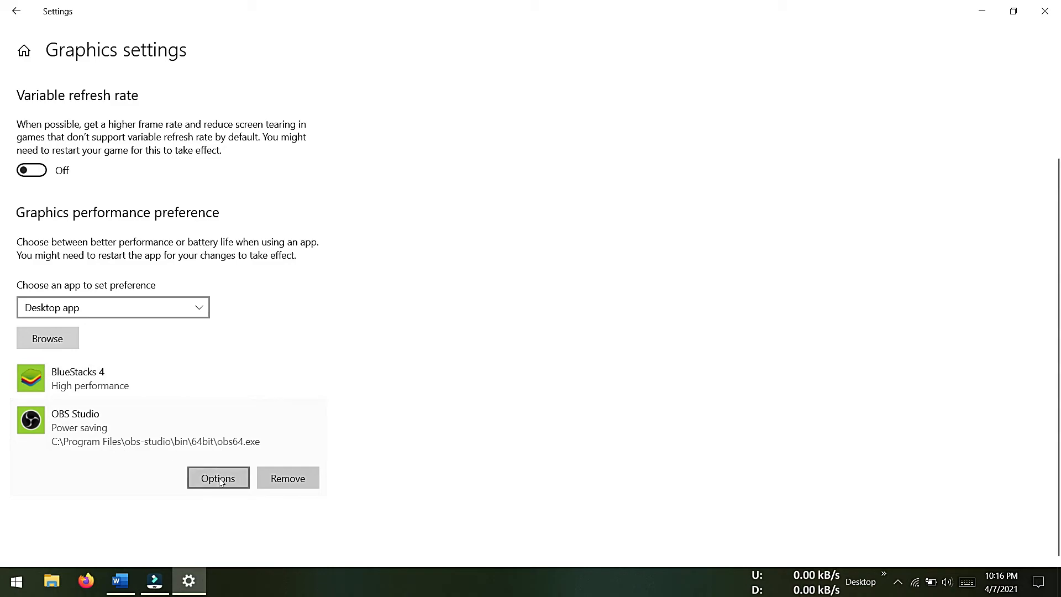
click(217, 478)
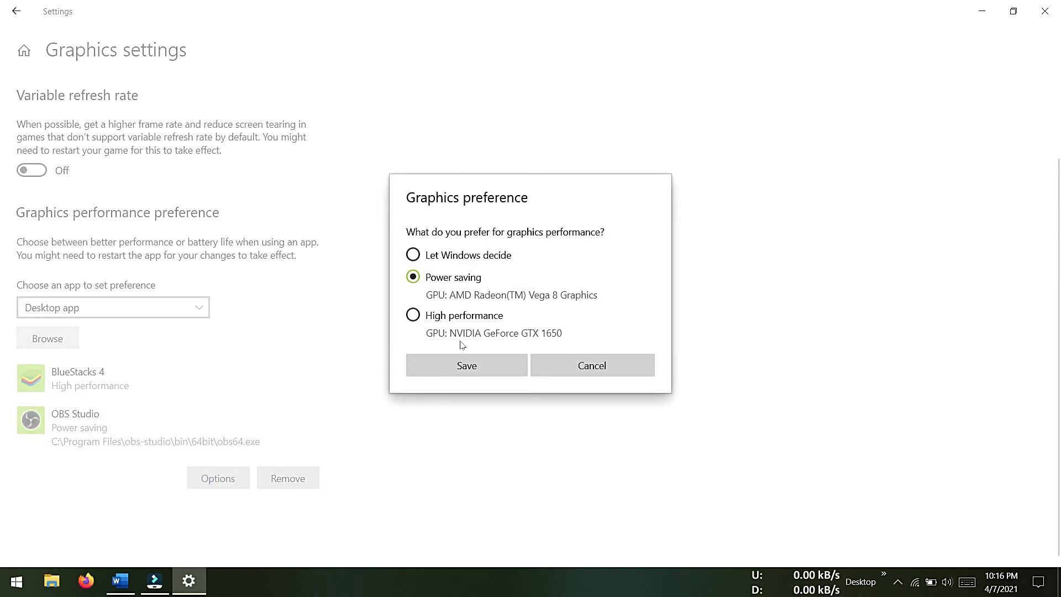
mouse_move(483, 340)
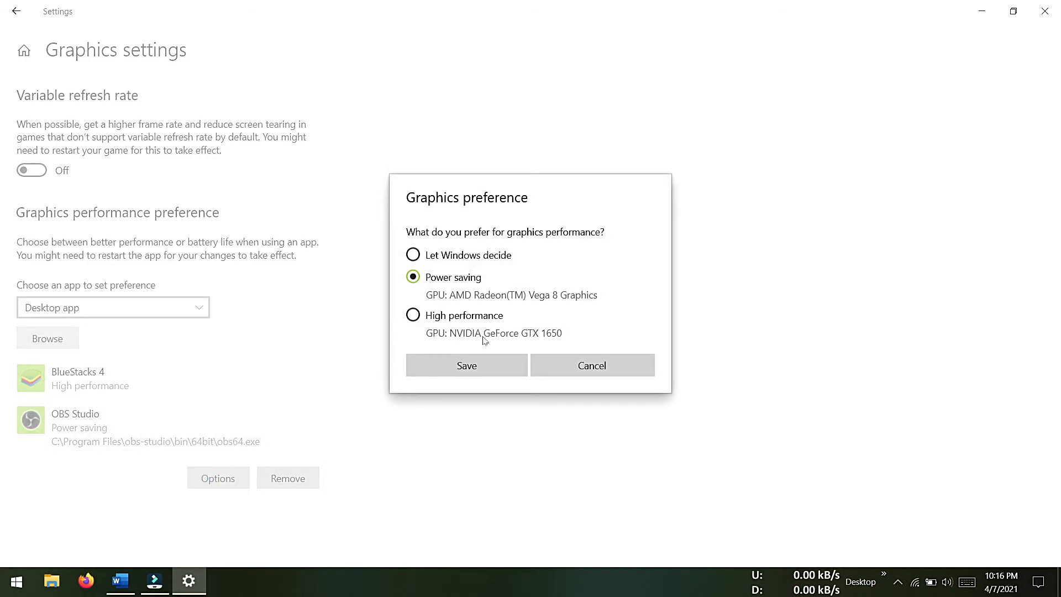